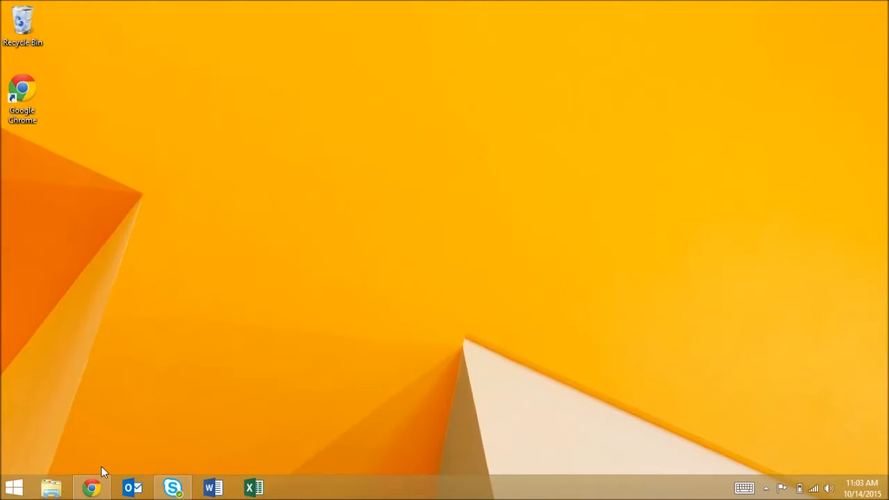
# Launch Chrome and sign in as PowerSchool administrator, keeping term 15-16 Quarter 1 at Line Creek Elementary.
pyautogui.click(91, 487)
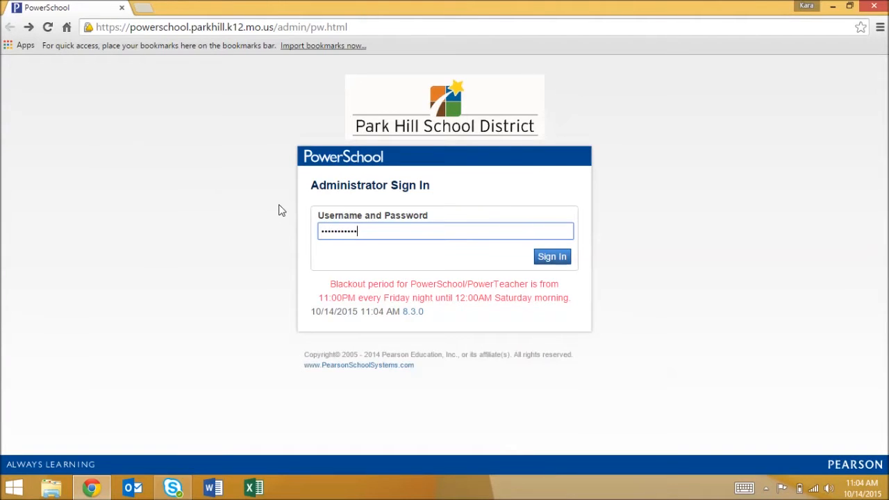
pyautogui.click(551, 257)
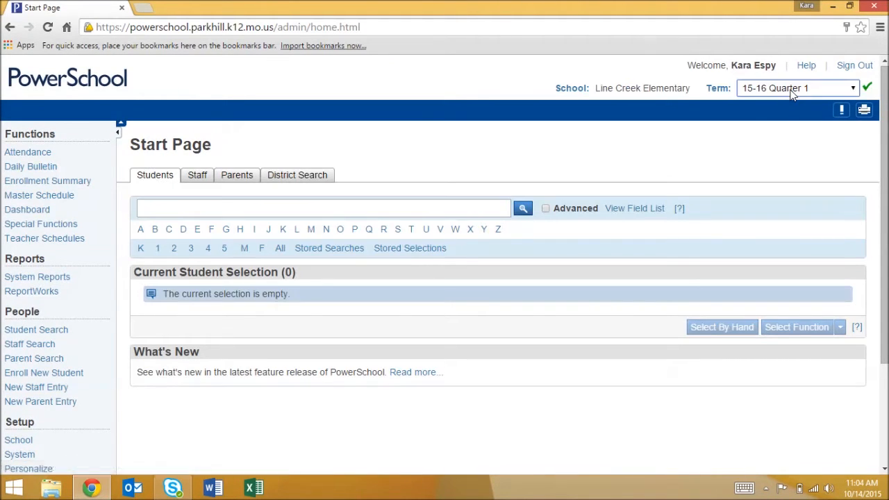
pyautogui.click(797, 87)
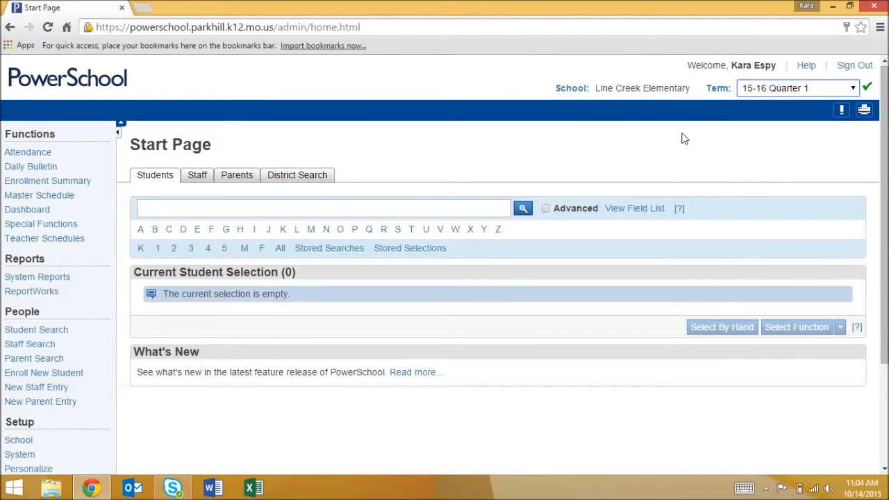
# From Teacher Schedules, make a teacher's 21-student roster the current student selection.
pyautogui.click(43, 238)
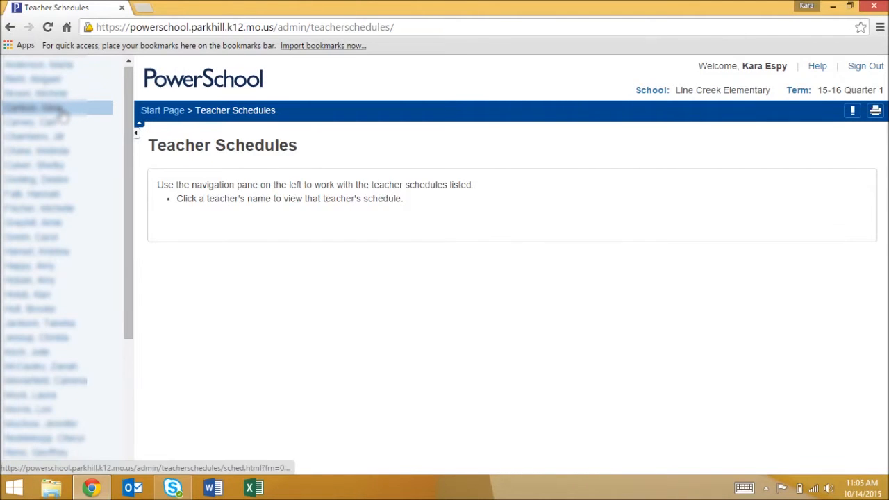
pyautogui.click(34, 108)
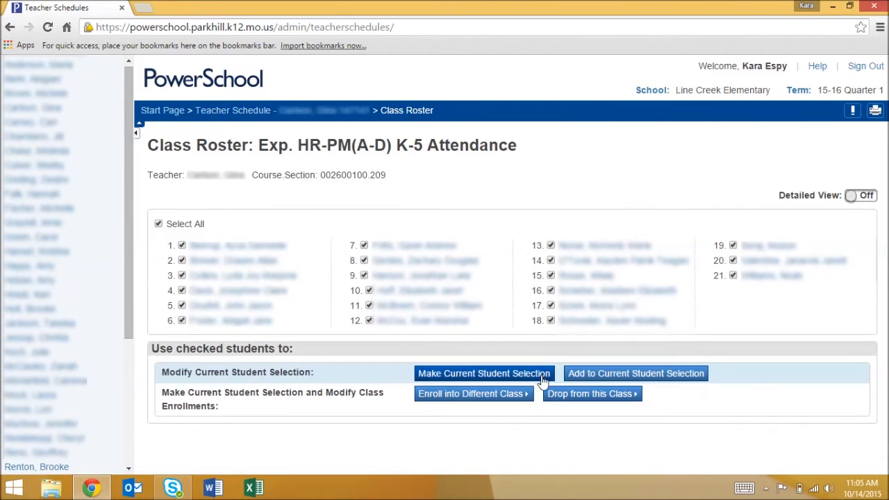
pyautogui.click(484, 373)
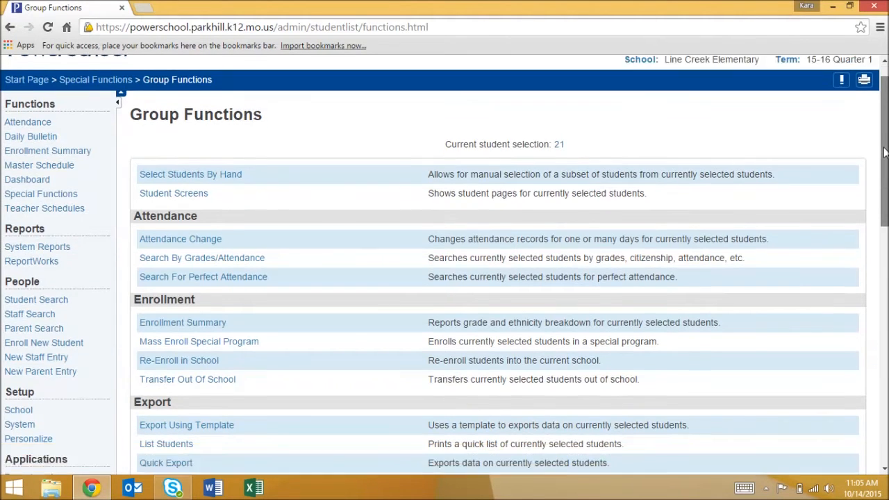
# Choose the 2015_RC_GR_3 report in Print Reports for the selected 21 students.
pyautogui.scroll(-3)
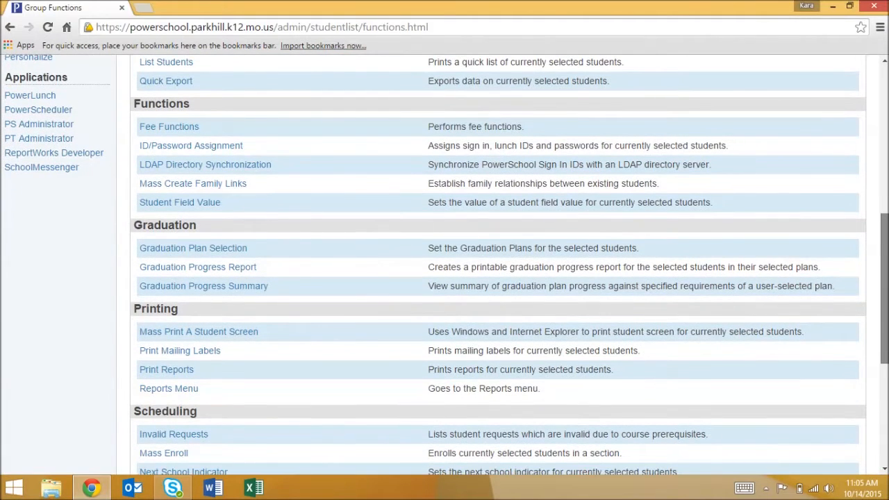
pyautogui.click(166, 368)
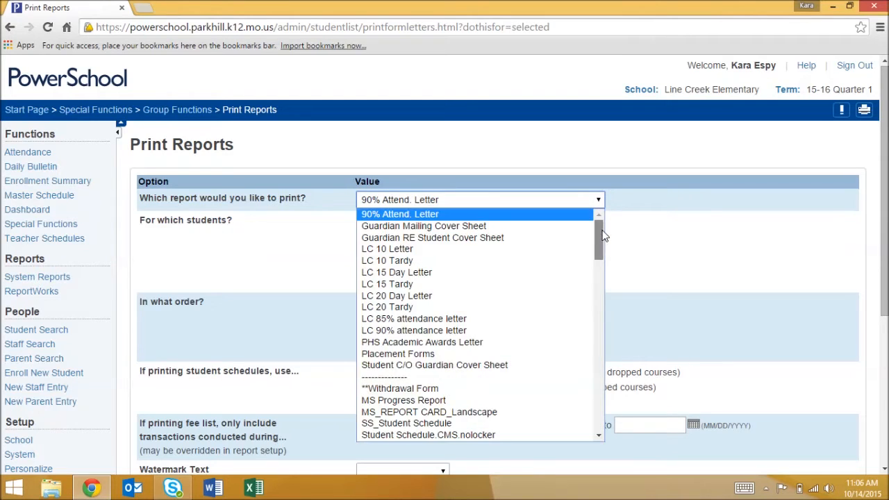
pyautogui.scroll(-3)
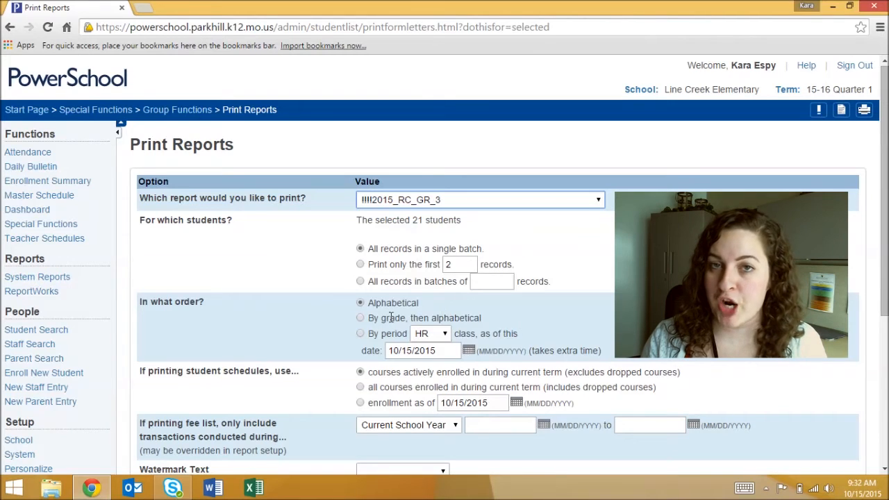
pyautogui.click(595, 199)
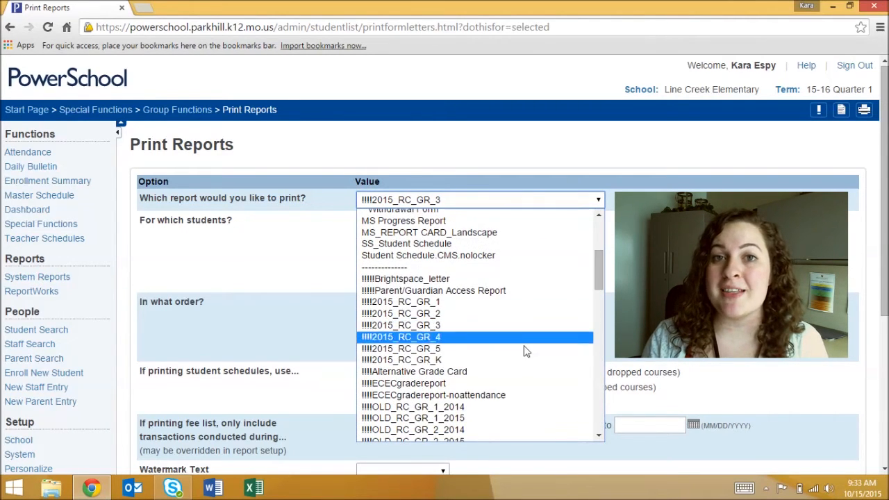
pyautogui.click(414, 371)
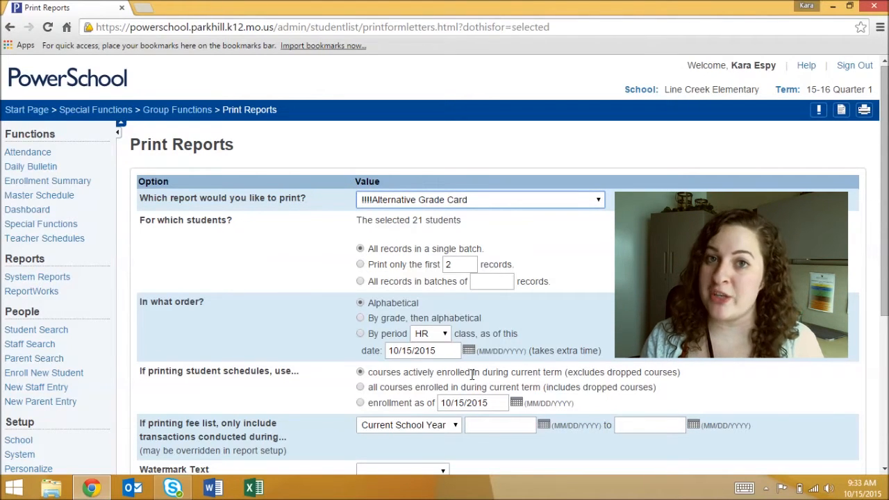
pyautogui.click(596, 199)
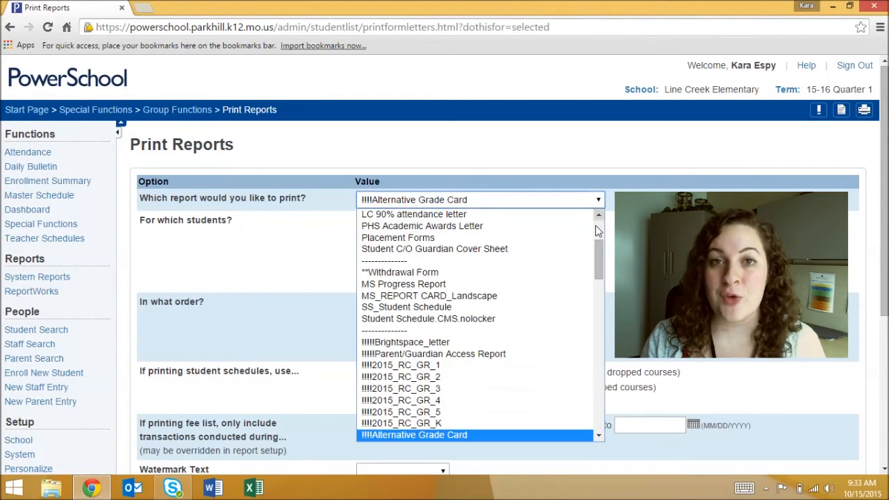
pyautogui.scroll(-3)
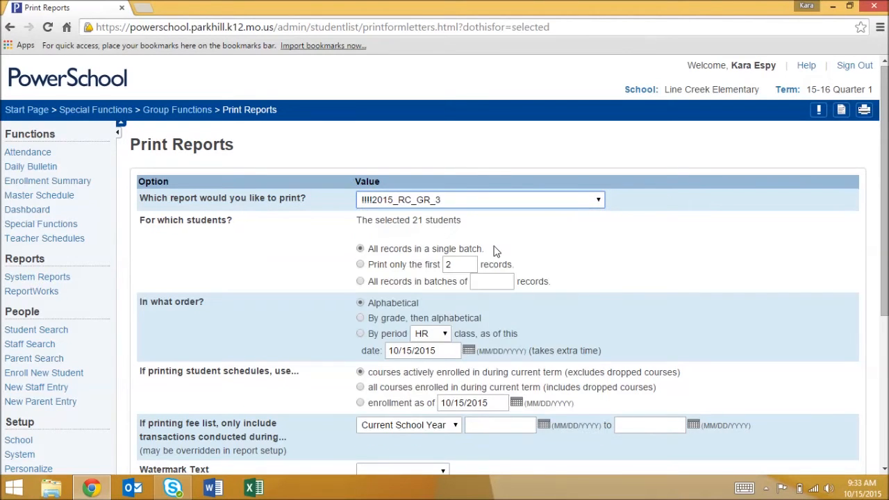
pyautogui.scroll(-3)
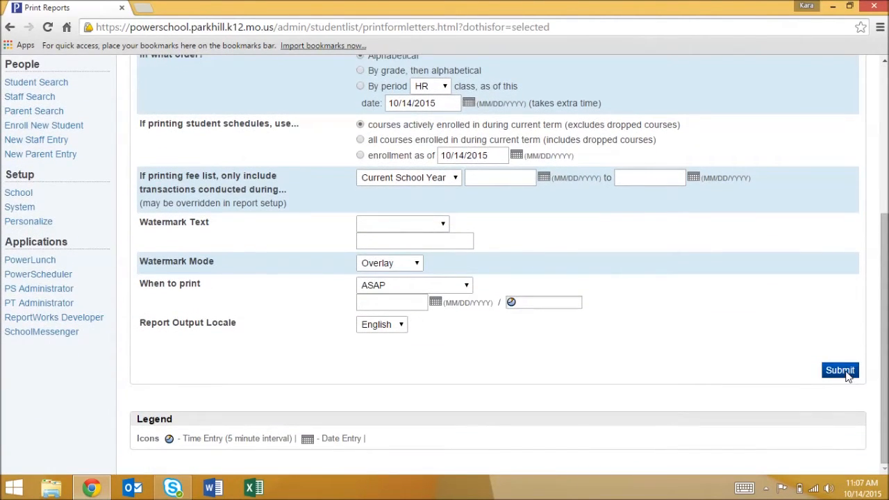
# Submit the 2015_RC_GR_3 job, refresh until Completed, and download its PDF.
pyautogui.click(839, 370)
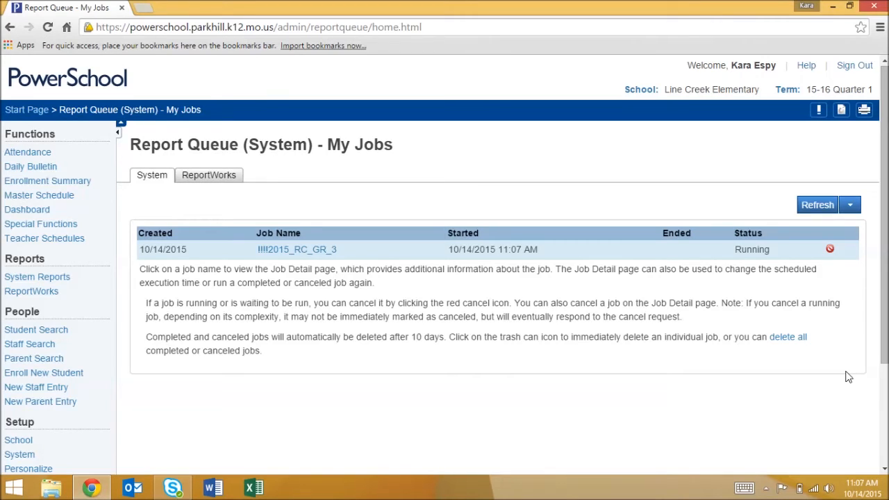
pyautogui.moveTo(764, 349)
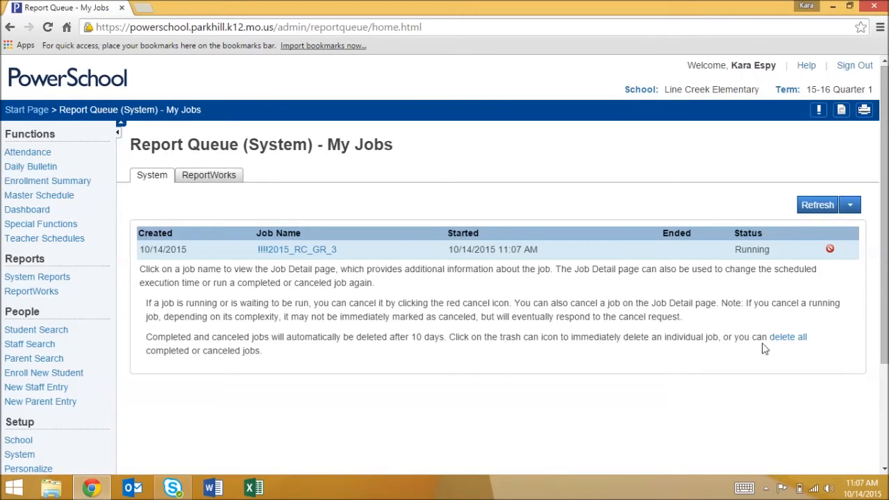
pyautogui.moveTo(756, 190)
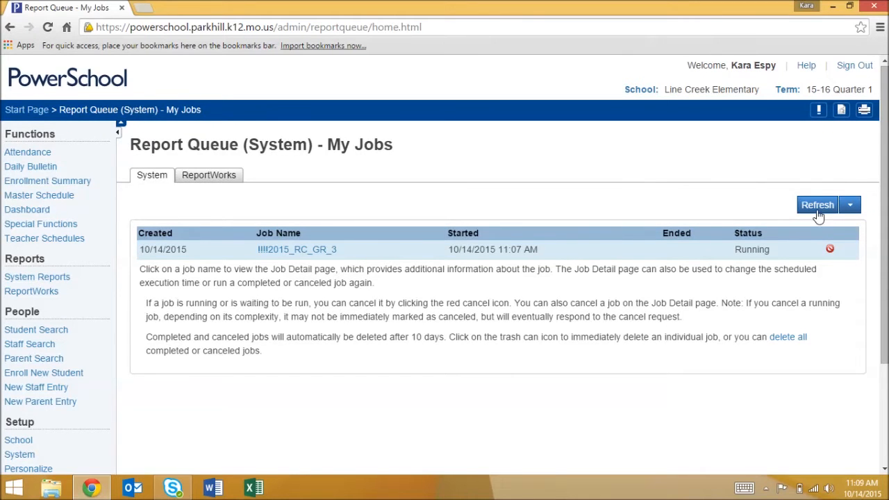
pyautogui.click(817, 204)
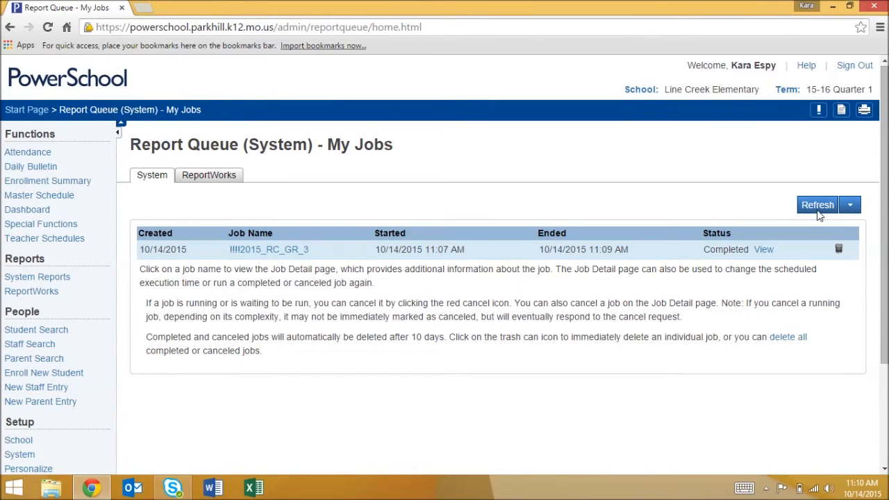
pyautogui.click(763, 249)
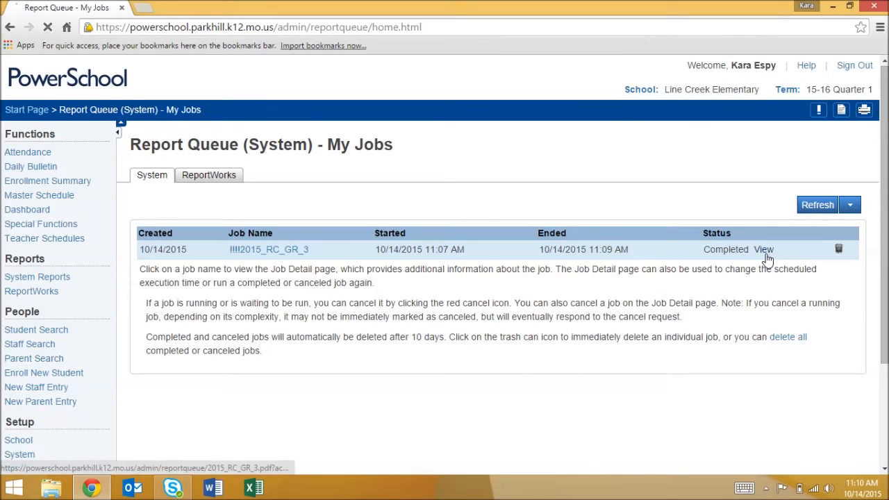
pyautogui.click(763, 249)
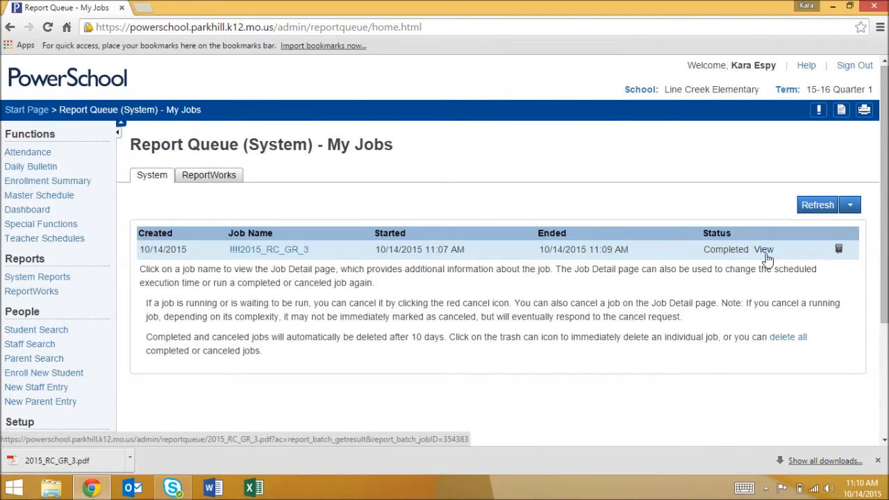
pyautogui.moveTo(212, 443)
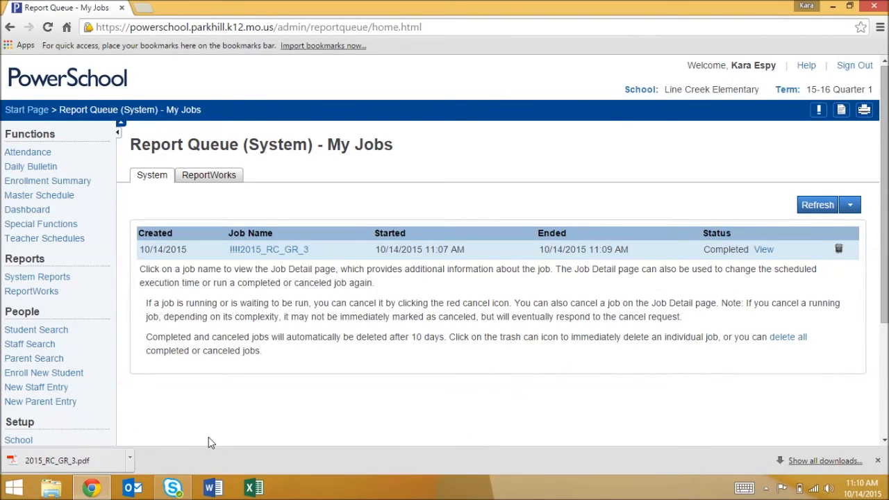
# Save the report card PDF as a '- 3rd' file in Desktop > Quarter 1 Report Cards.
pyautogui.click(57, 461)
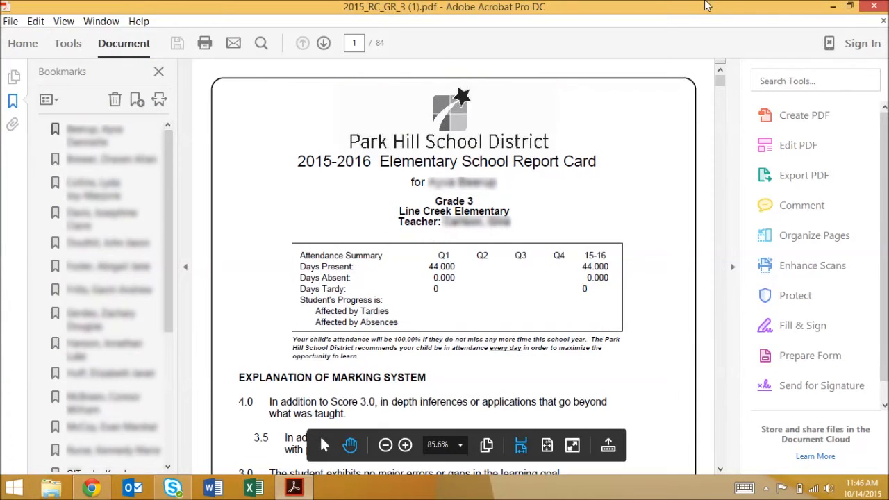
pyautogui.moveTo(691, 310)
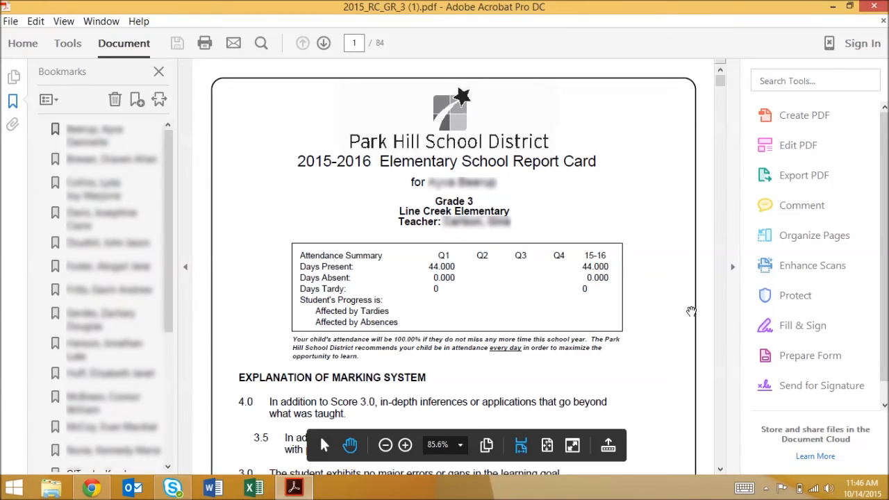
pyautogui.click(11, 20)
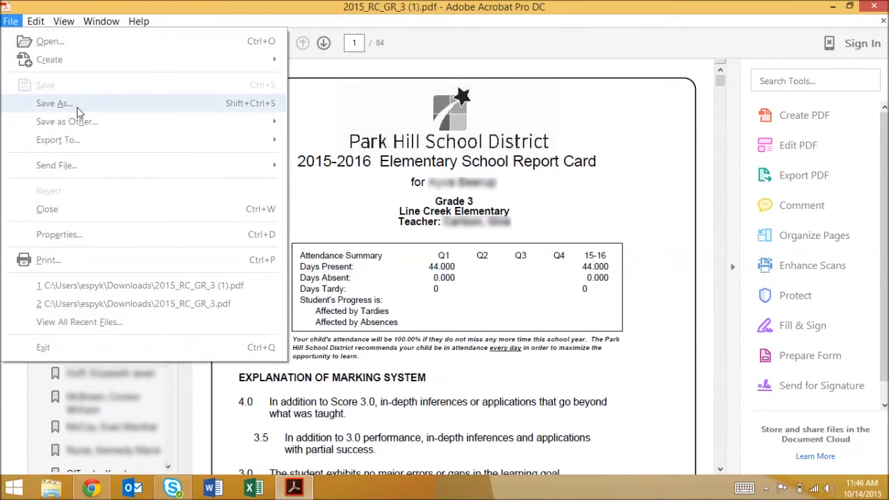
pyautogui.click(53, 102)
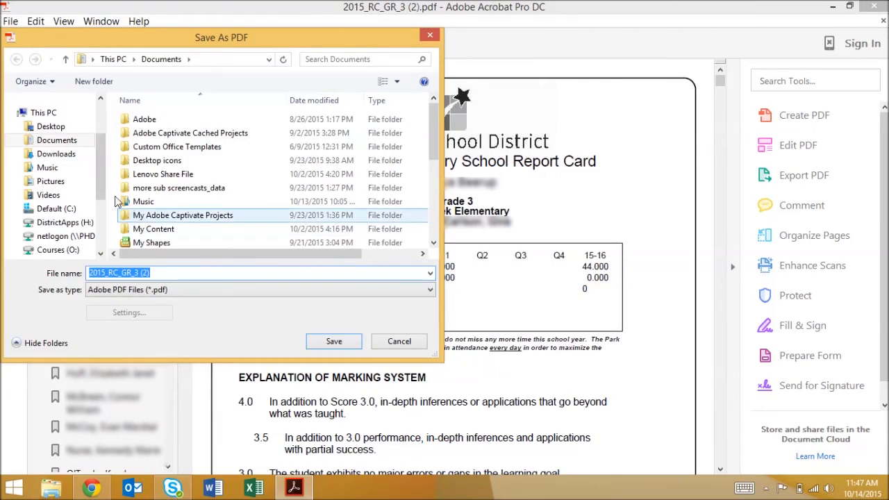
pyautogui.click(51, 125)
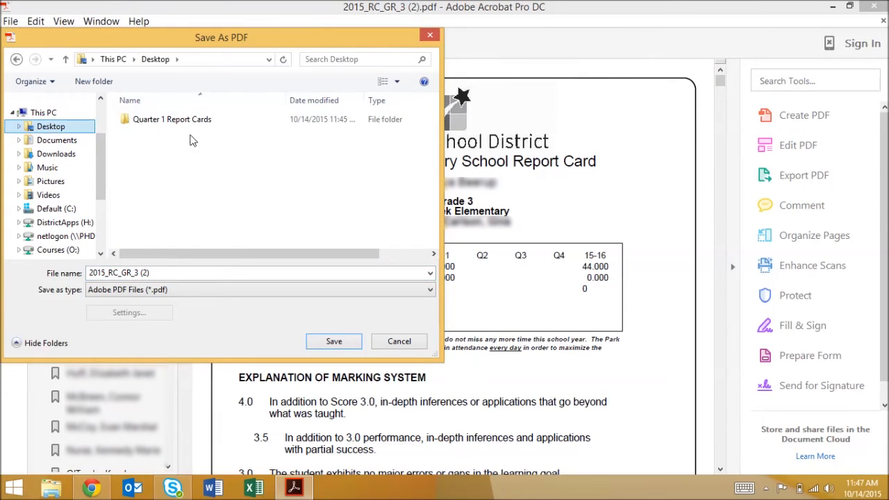
pyautogui.doubleClick(171, 118)
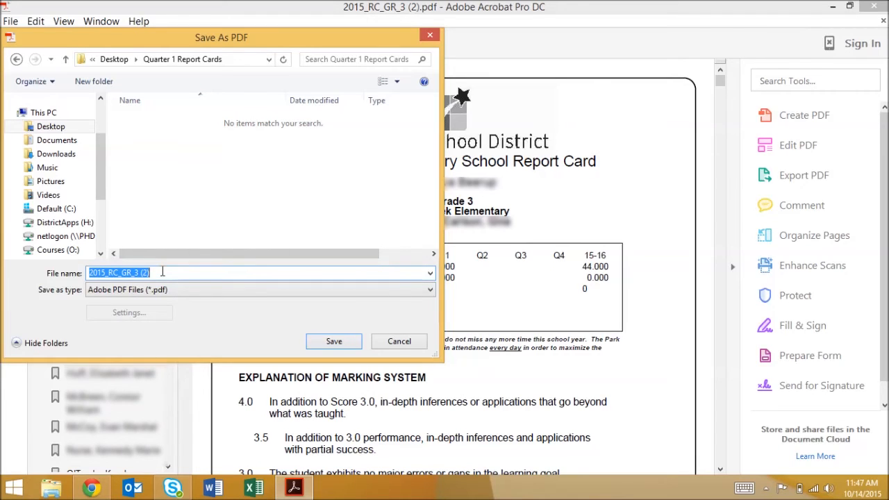
pyautogui.write('- 3rd')
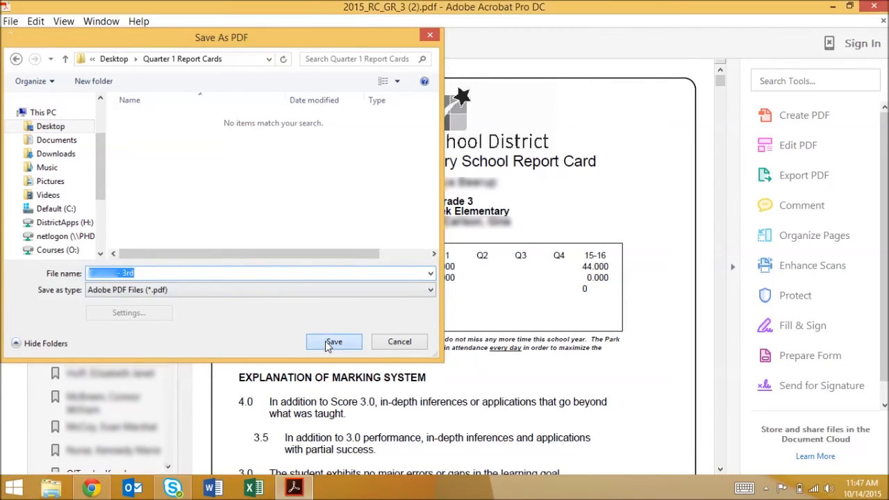
pyautogui.click(333, 341)
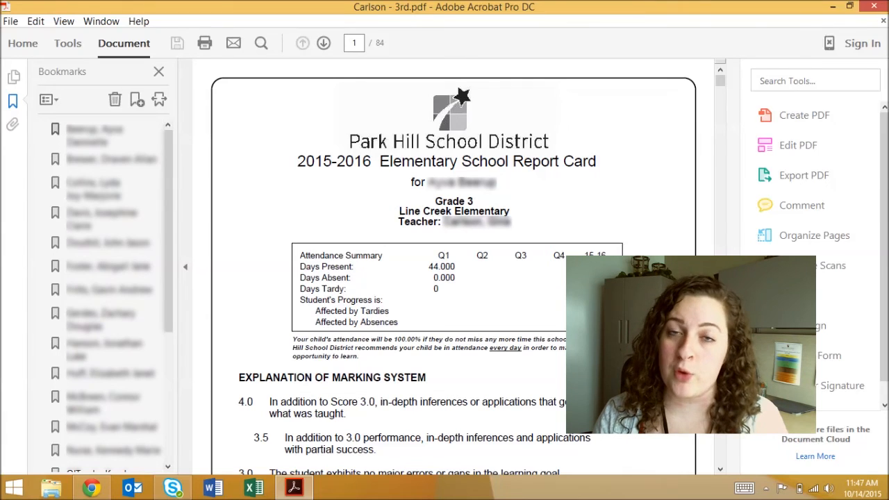
# Reopen the '3rd' PDF from Quarter 1 Report Cards and enable printing on both sides.
pyautogui.click(833, 6)
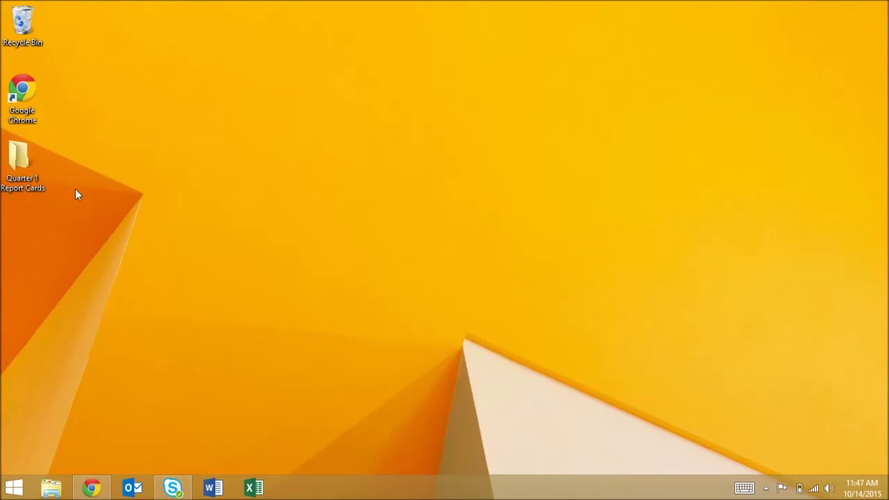
pyautogui.doubleClick(23, 156)
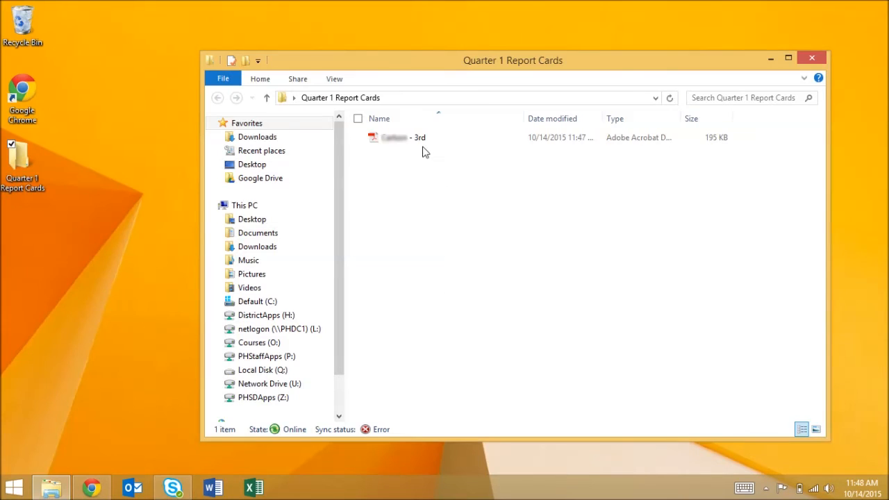
pyautogui.doubleClick(394, 136)
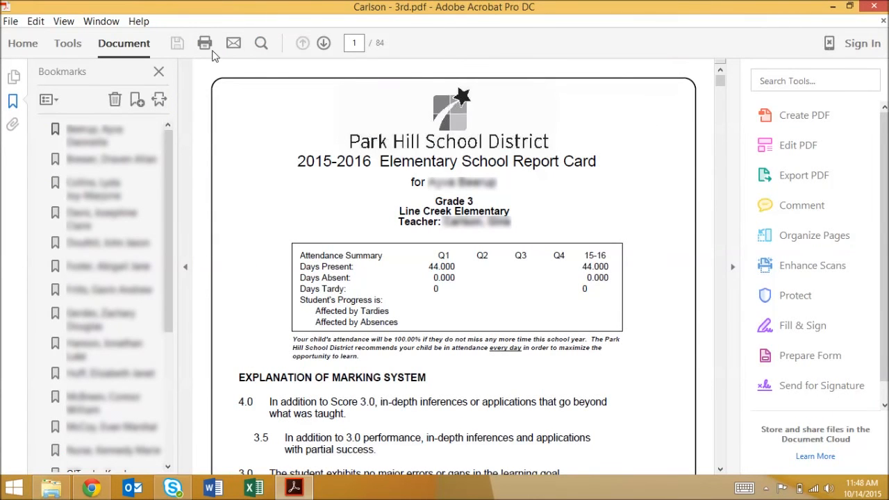
pyautogui.click(204, 42)
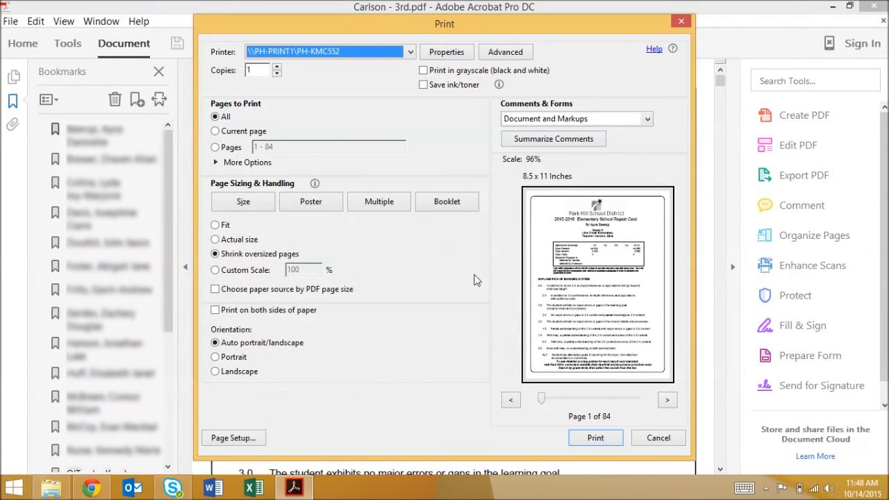
pyautogui.click(215, 309)
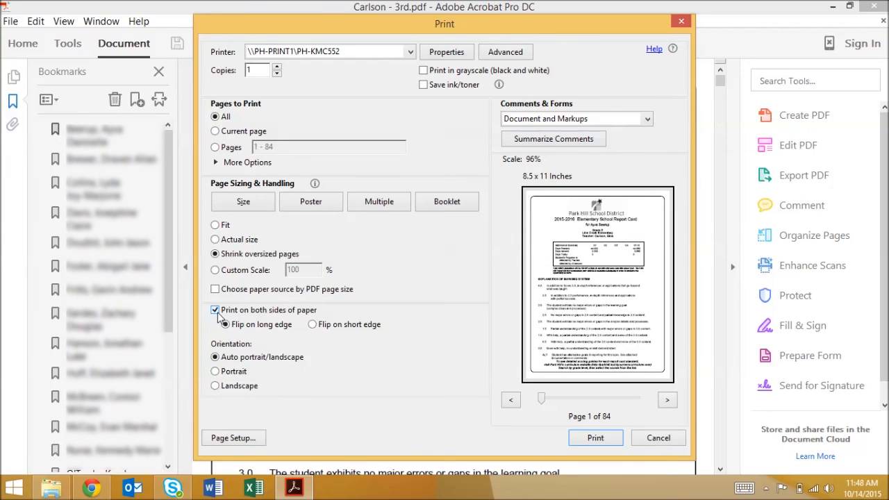